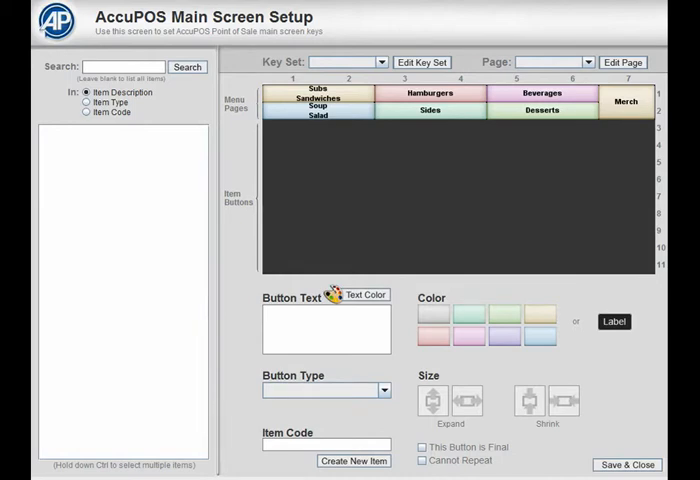
Step: Start a new key set and save its name as 'Bar' in the naming window
{"action": "left_click", "coordinate": [344, 62]}
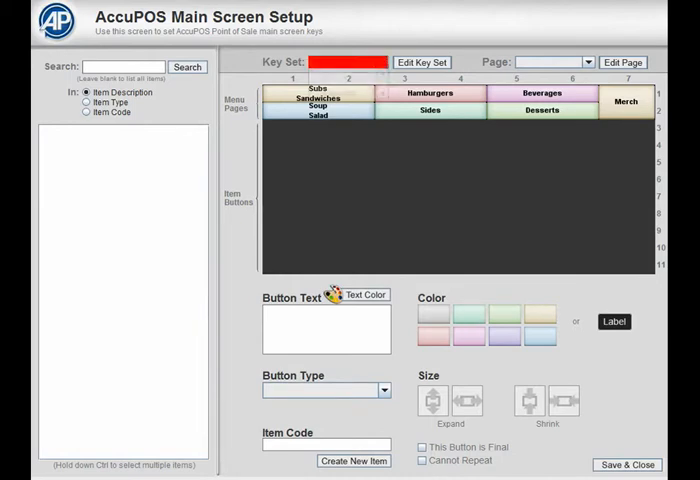
{"action": "left_click", "coordinate": [422, 62]}
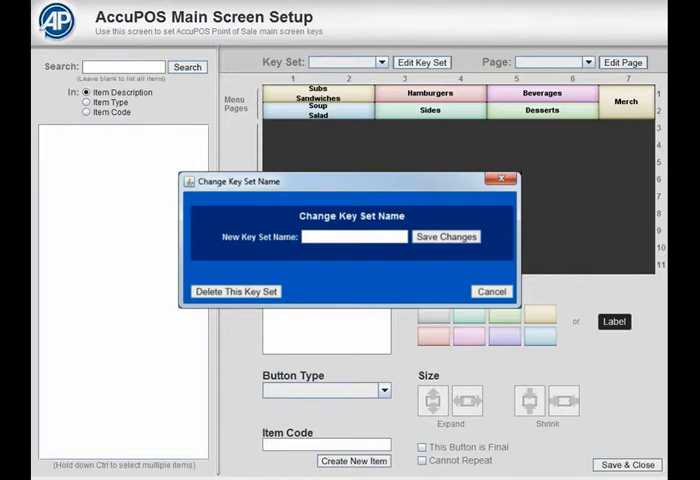
{"action": "type", "text": "Bar"}
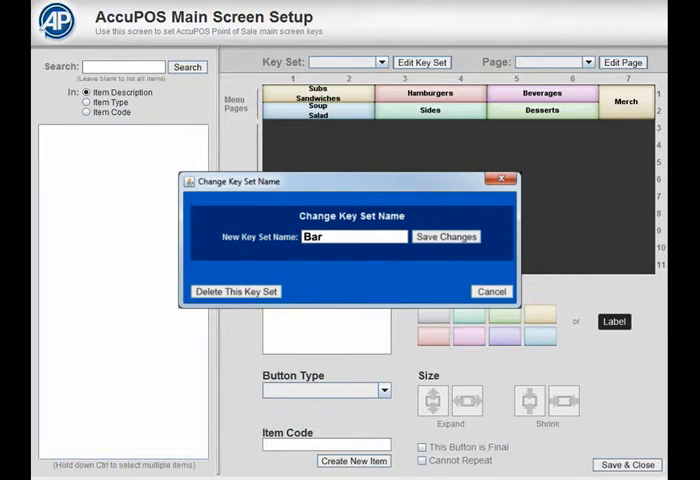
{"action": "left_click", "coordinate": [446, 236]}
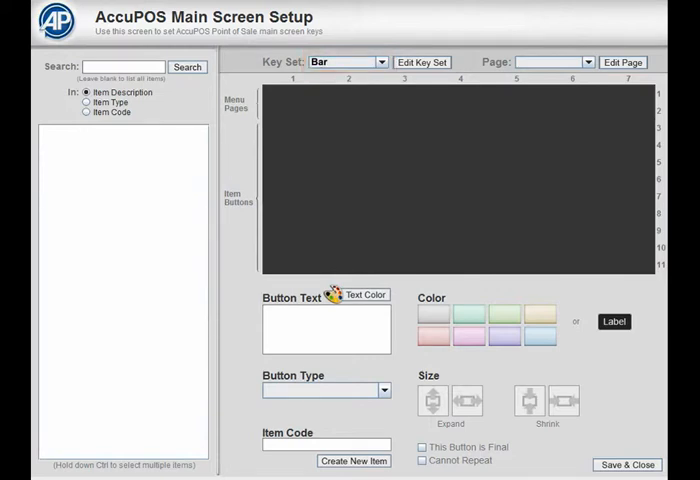
{"action": "left_click", "coordinate": [422, 62]}
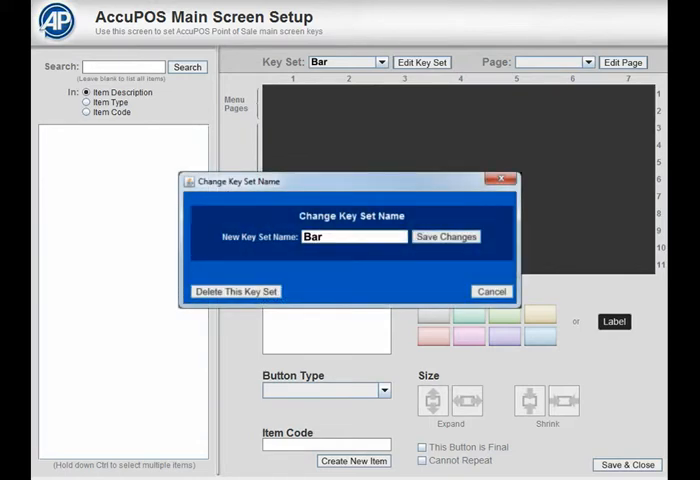
Step: Dismiss the naming window to reveal Bar's menu pages and item buttons
{"action": "left_click", "coordinate": [236, 292]}
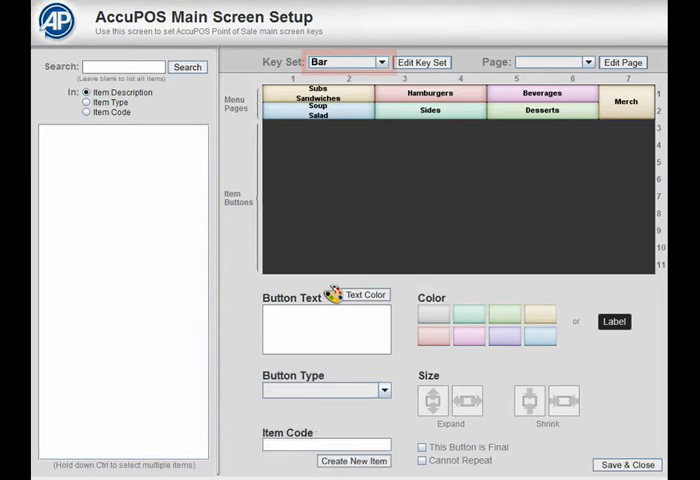
Step: Rename the Bar key set to 'Coffee Shop' and save the change
{"action": "left_click", "coordinate": [422, 62]}
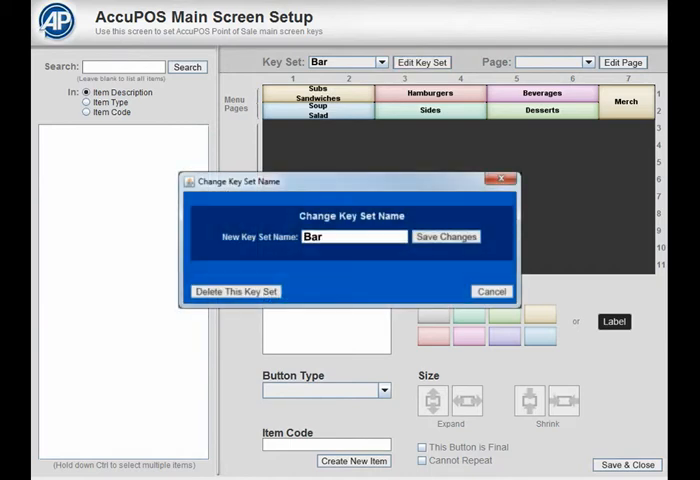
{"action": "type", "text": "Coffee Shop"}
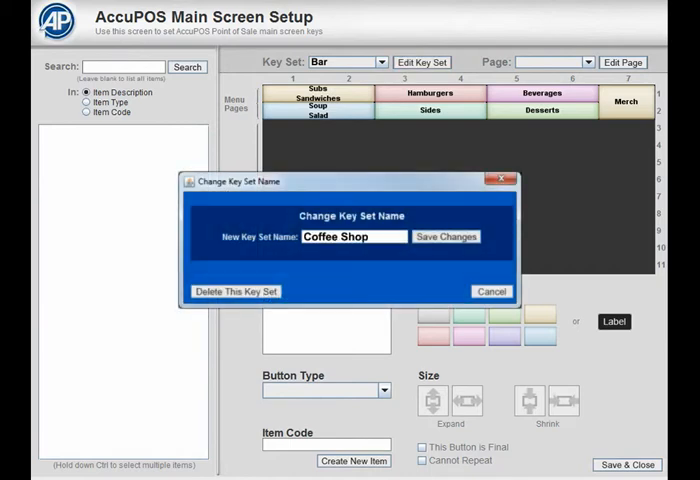
{"action": "left_click", "coordinate": [492, 292]}
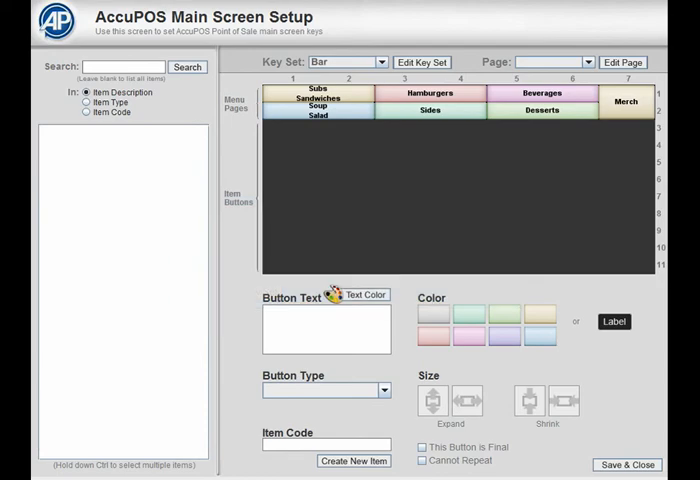